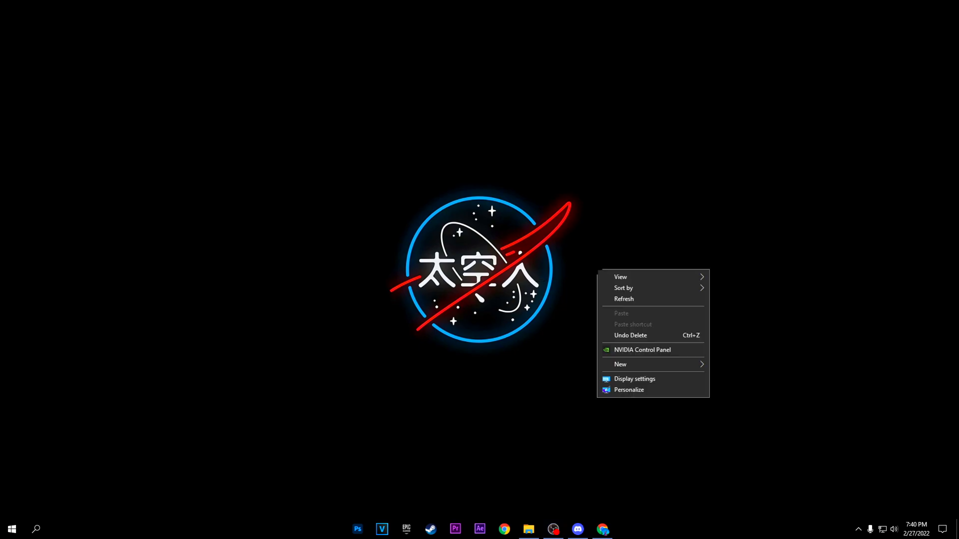
mouse_move(642, 349)
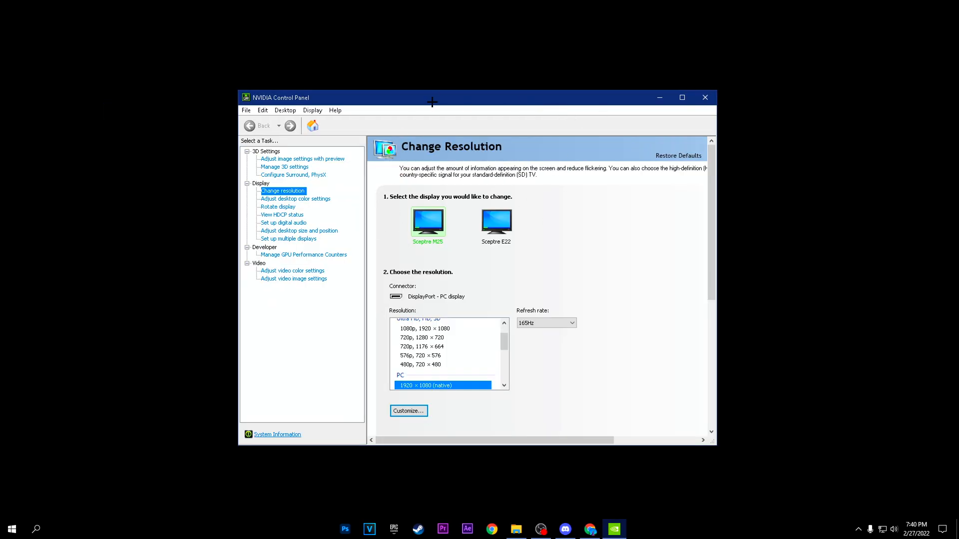
mouse_move(444, 441)
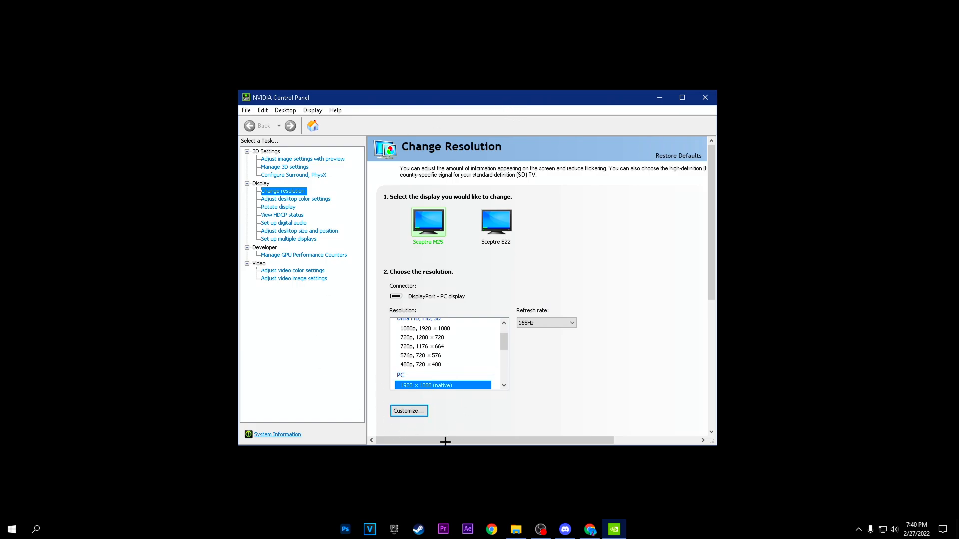
mouse_move(407, 417)
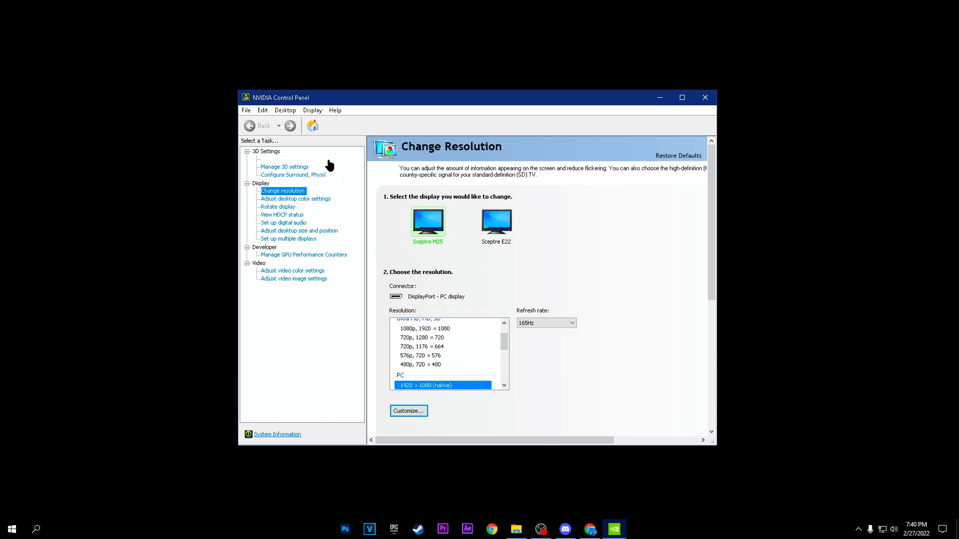
Under Manage 3D settings, leave every DSR – Factors option unchecked so it stays Off.
click(283, 167)
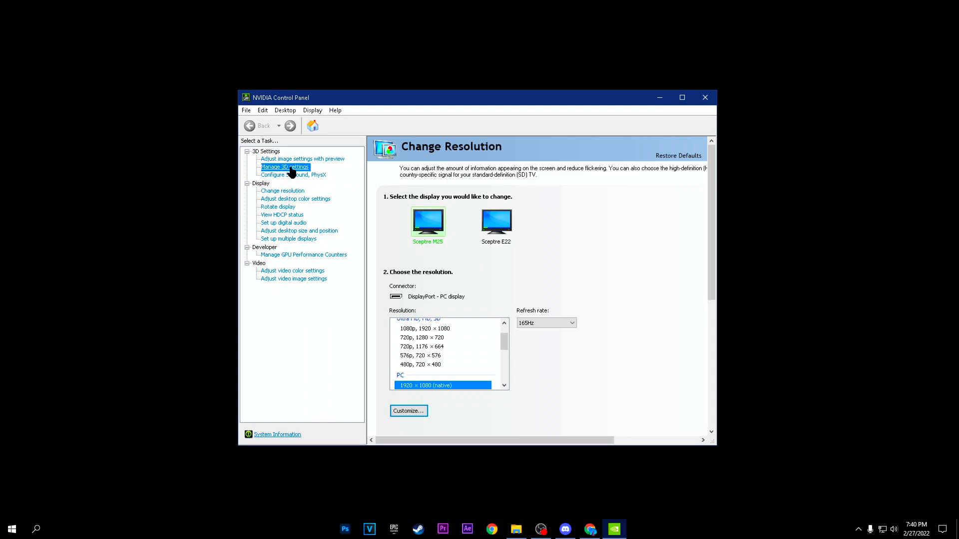
click(283, 166)
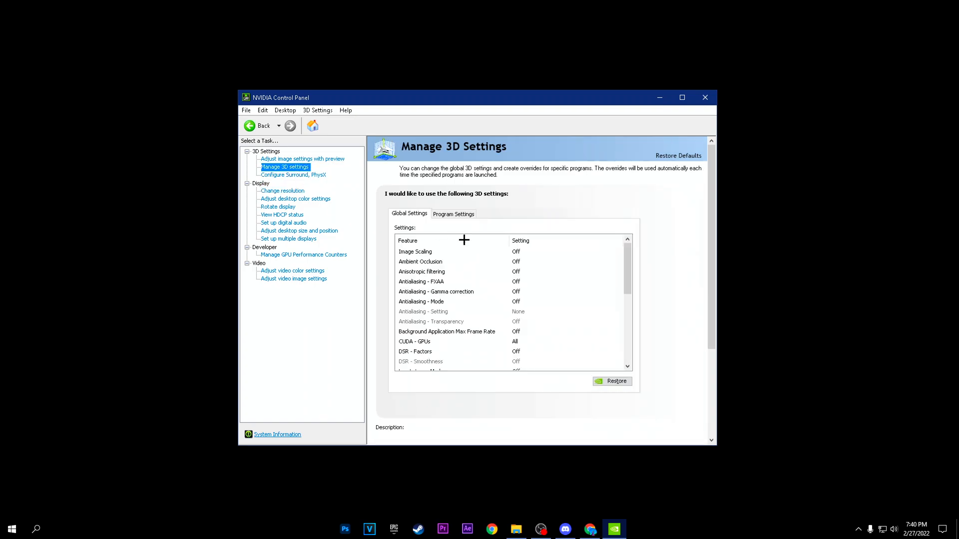
scroll(down, 3)
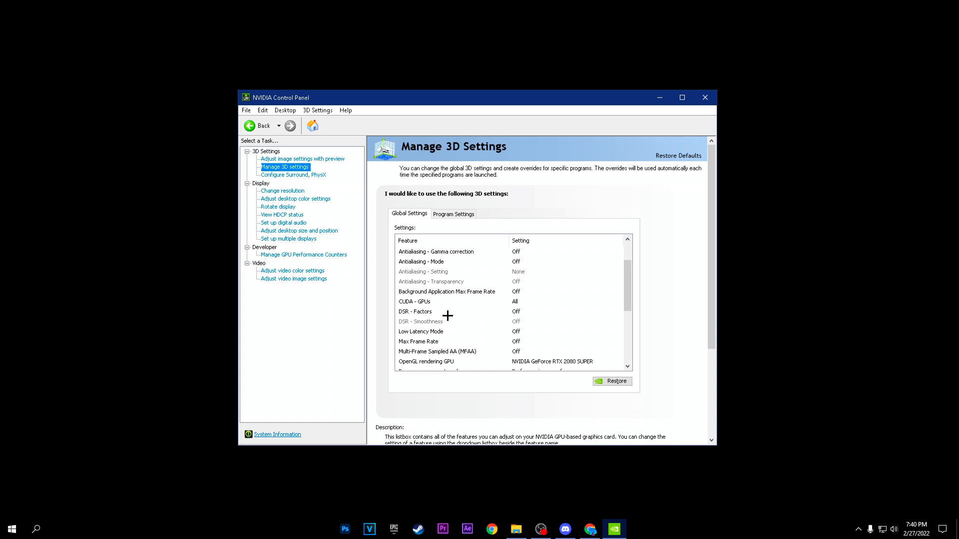
click(619, 312)
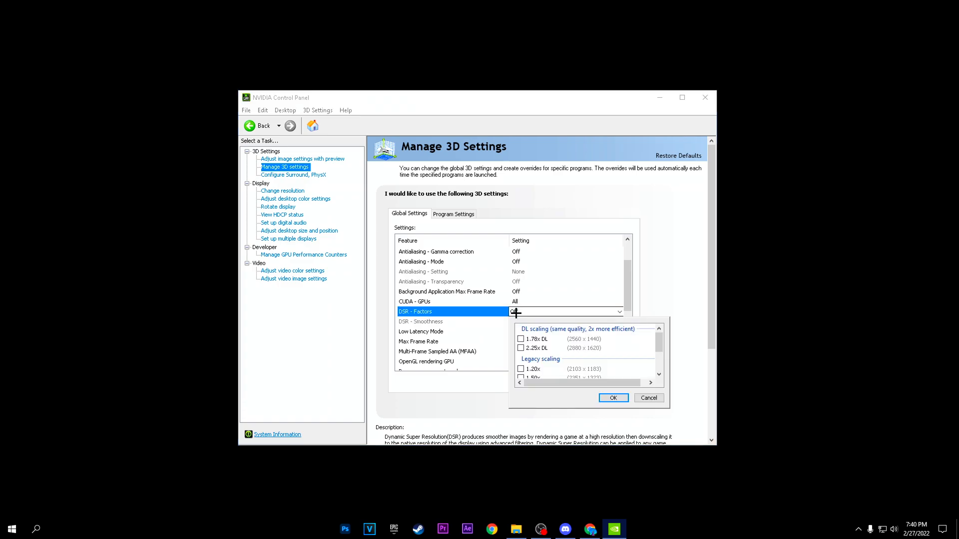
scroll(down, 3)
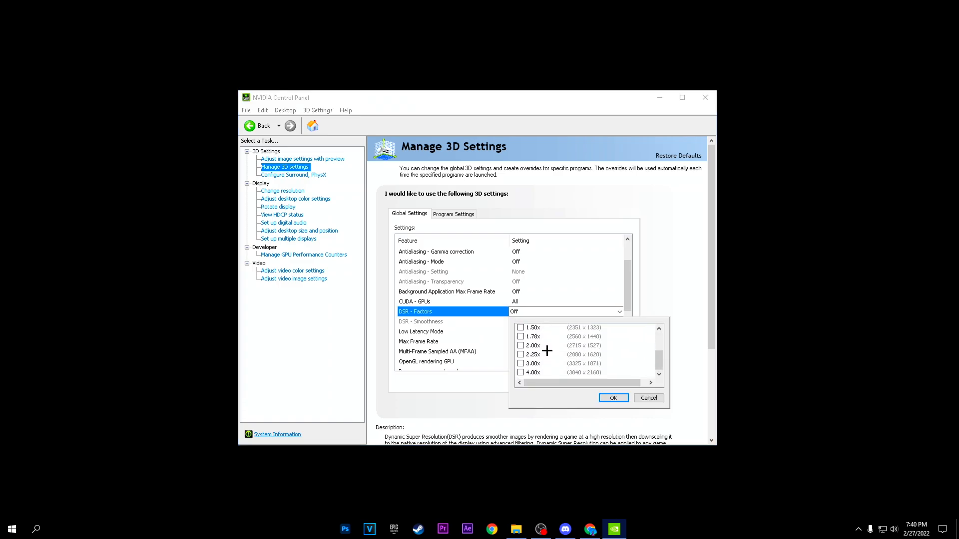
scroll(down, 3)
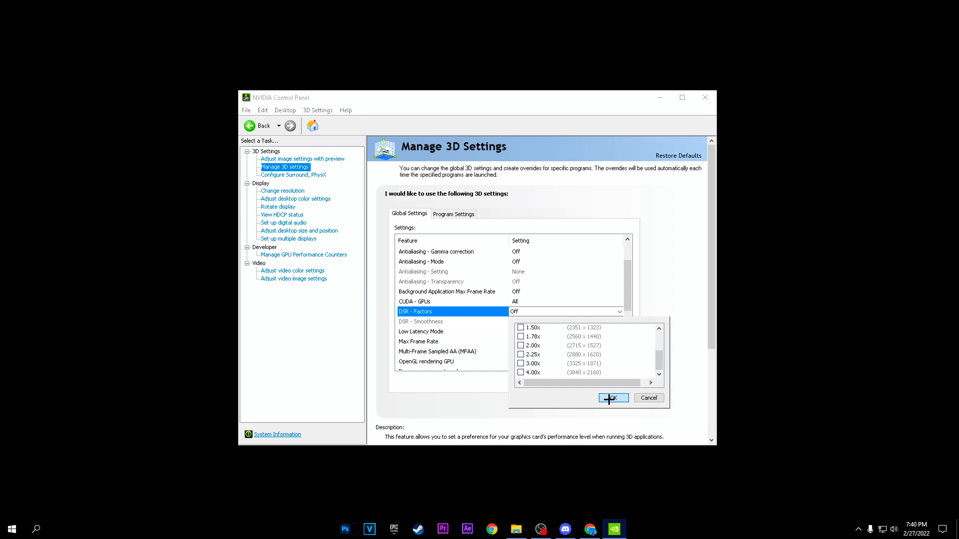
click(613, 398)
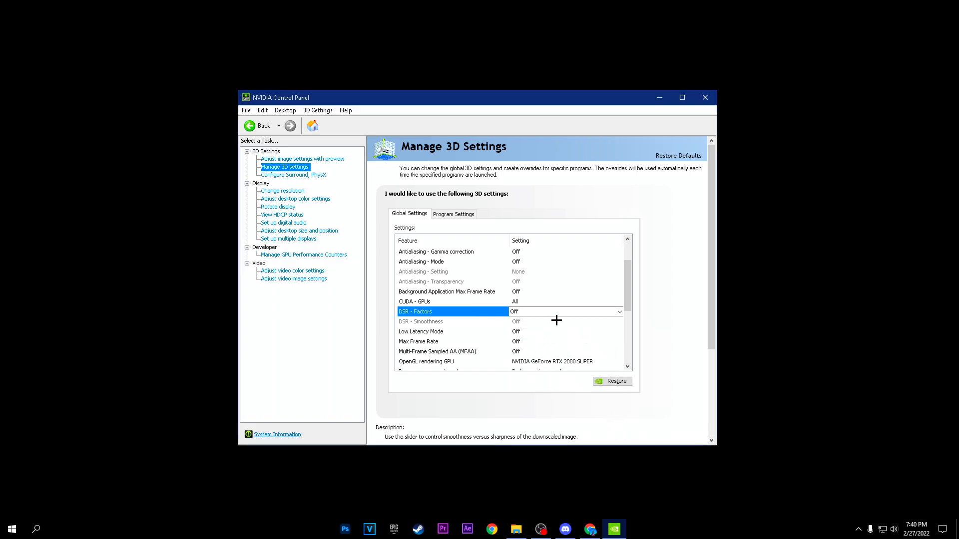
mouse_move(513, 318)
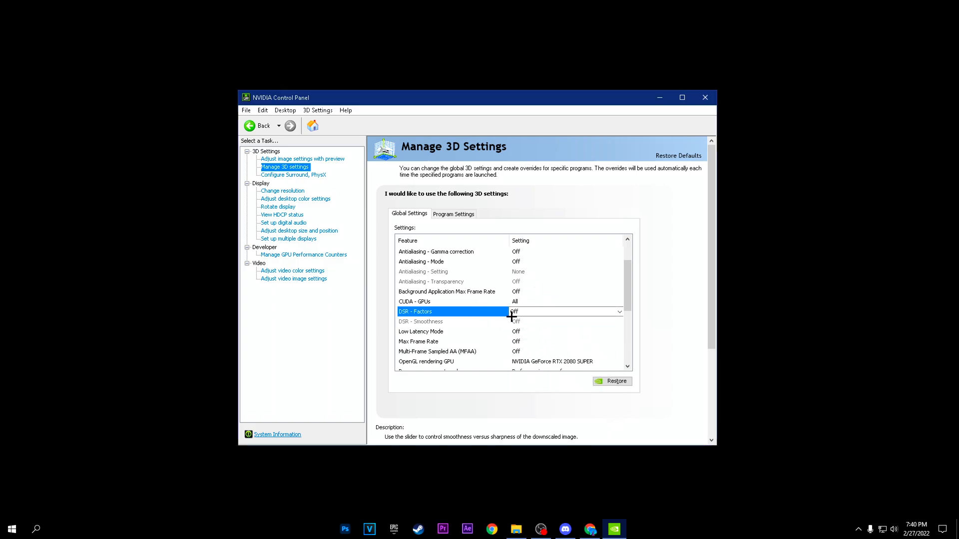
Show the Customize resolutions list for the main display from Change Resolution.
click(281, 189)
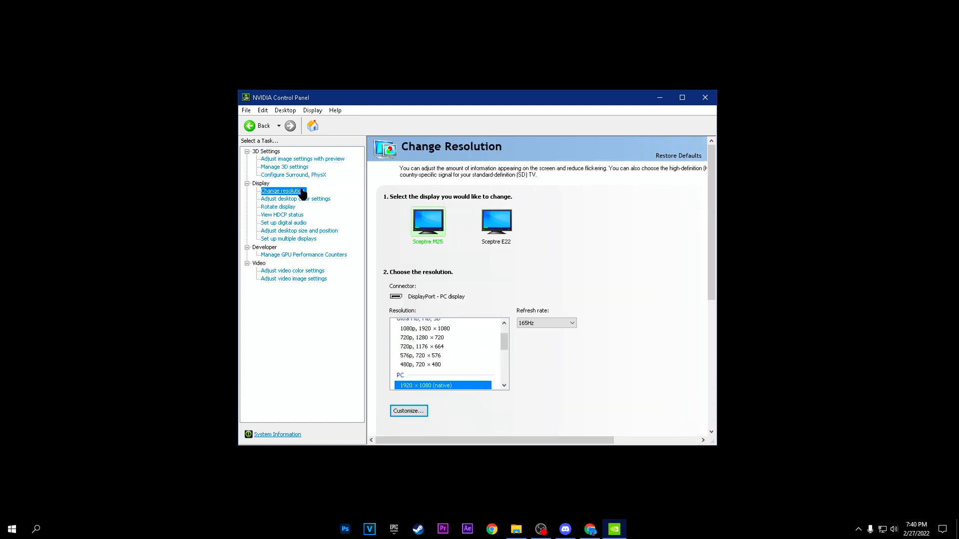
click(408, 411)
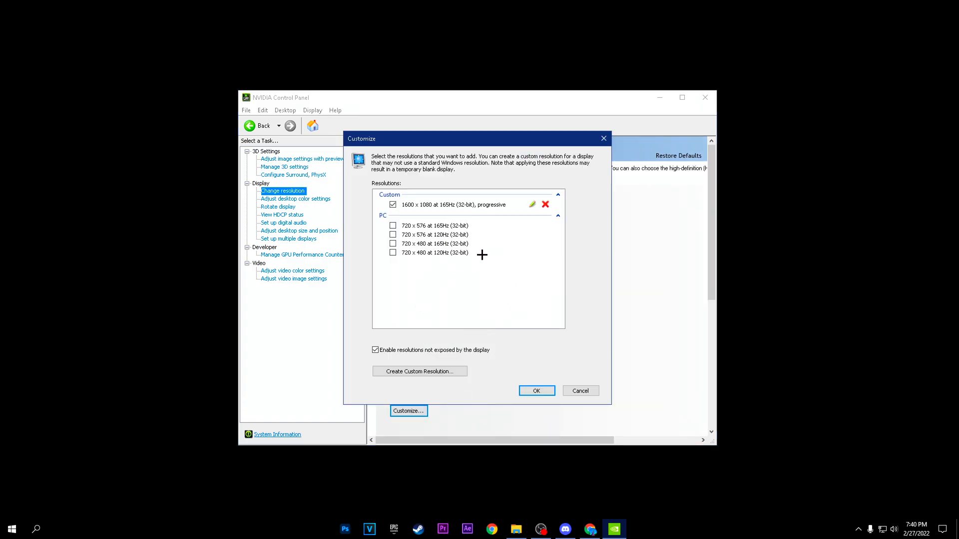
mouse_move(478, 198)
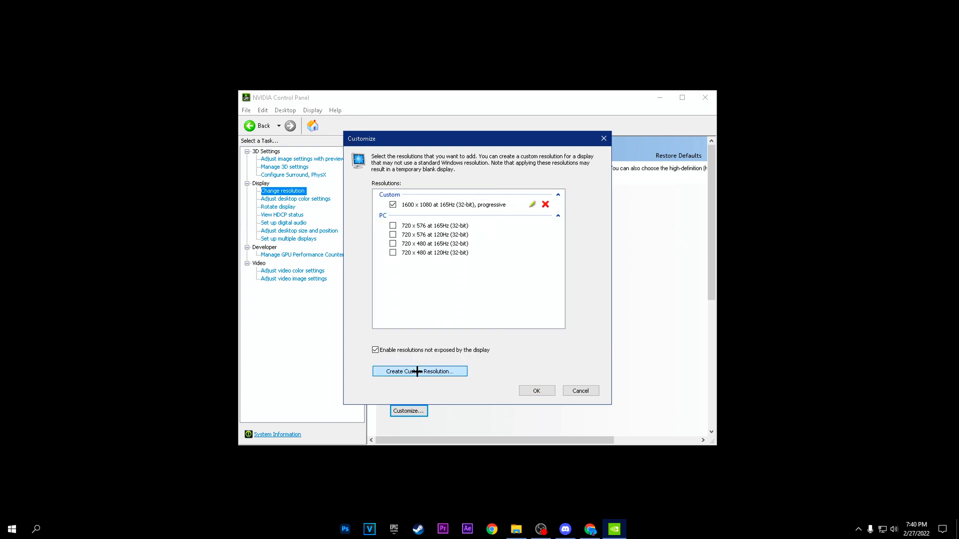
Create, test and save a custom 1440 × 1080 at 165Hz resolution.
click(418, 372)
text(1440)
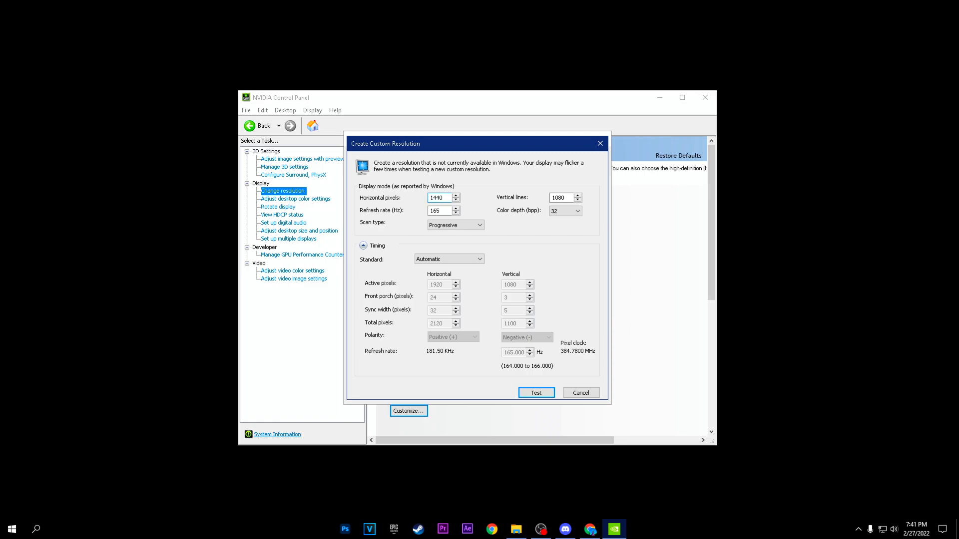
mouse_move(554, 392)
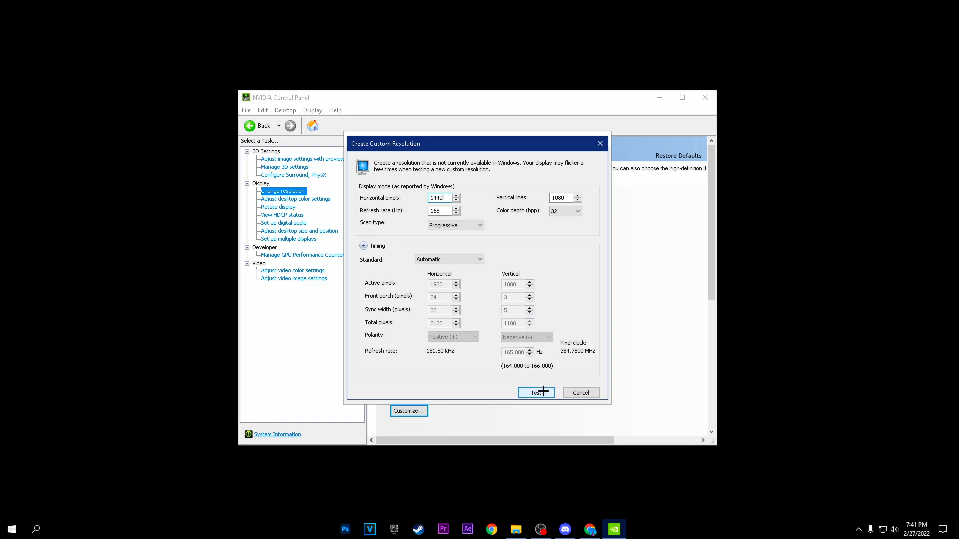
click(535, 393)
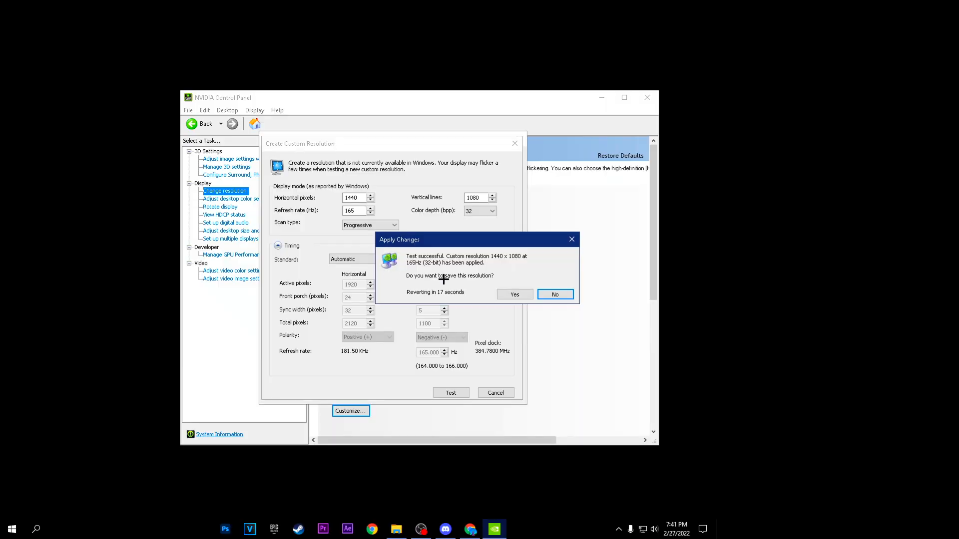
mouse_move(554, 294)
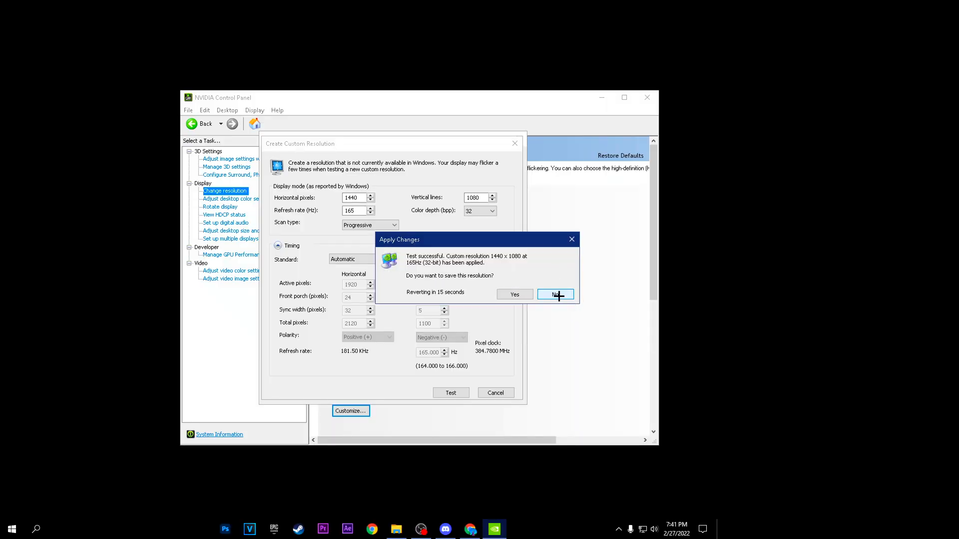
click(553, 293)
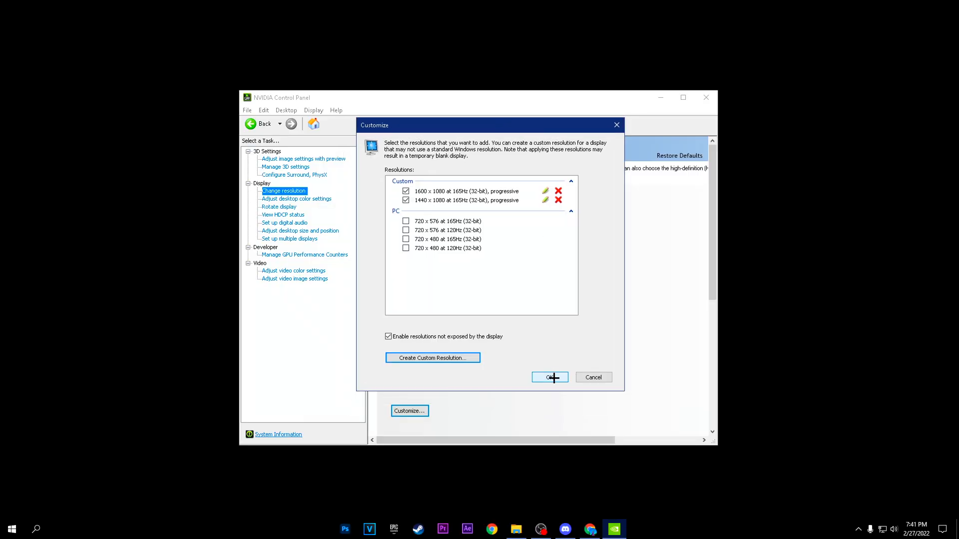
Accept the custom list, apply 1440 × 1080, then decline keeping the change.
click(548, 378)
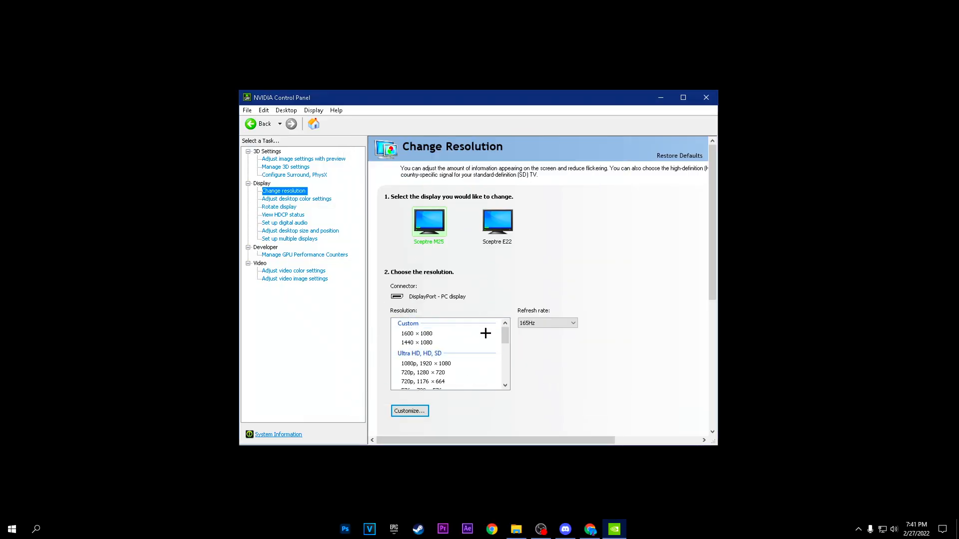
mouse_move(427, 338)
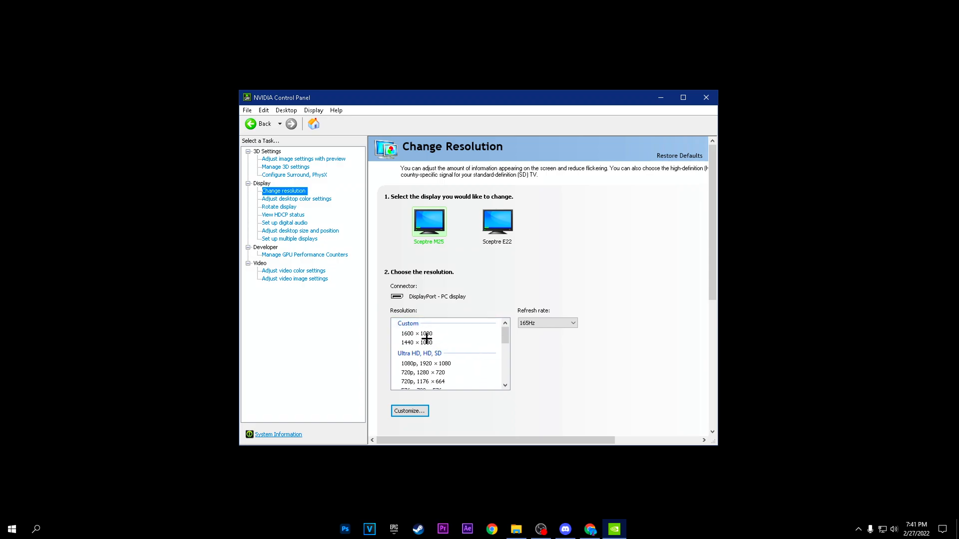
click(421, 342)
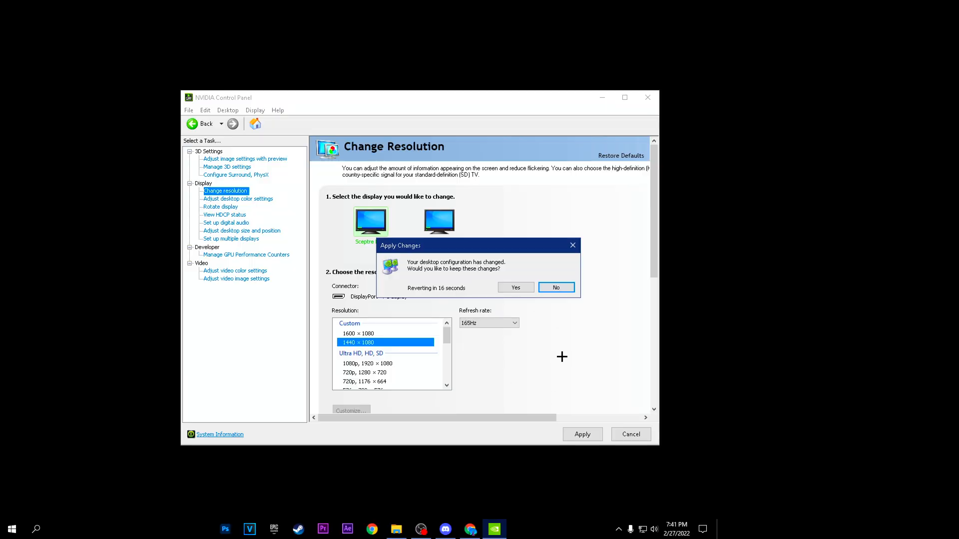
mouse_move(445, 274)
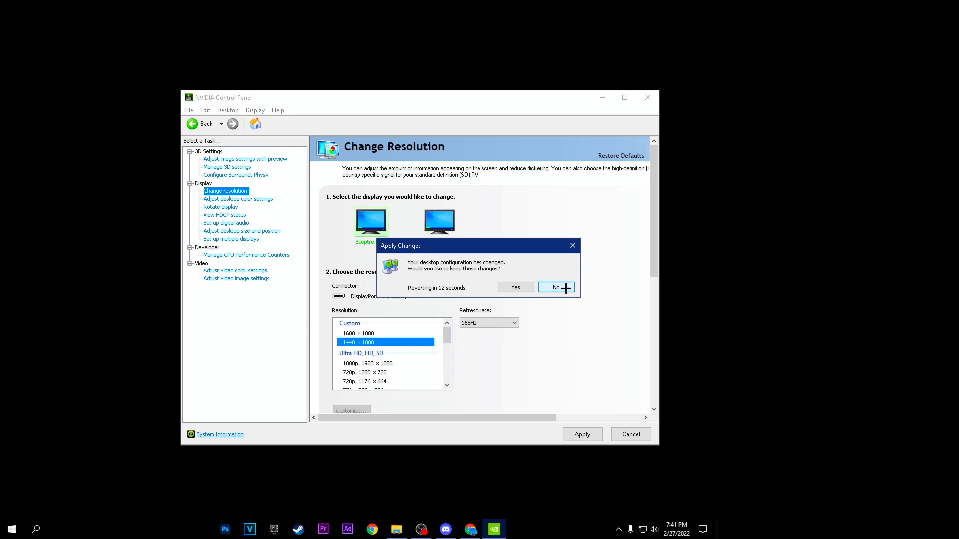
click(556, 287)
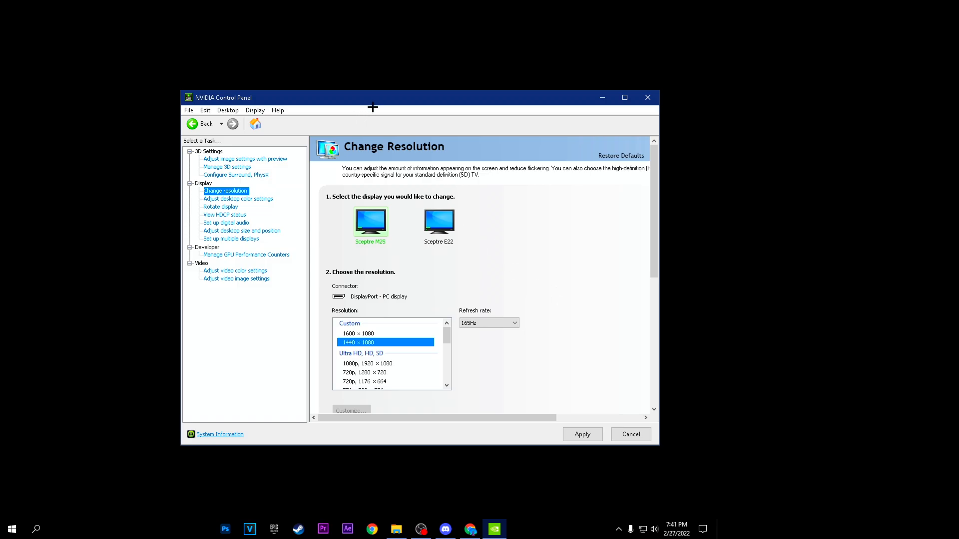
mouse_move(551, 258)
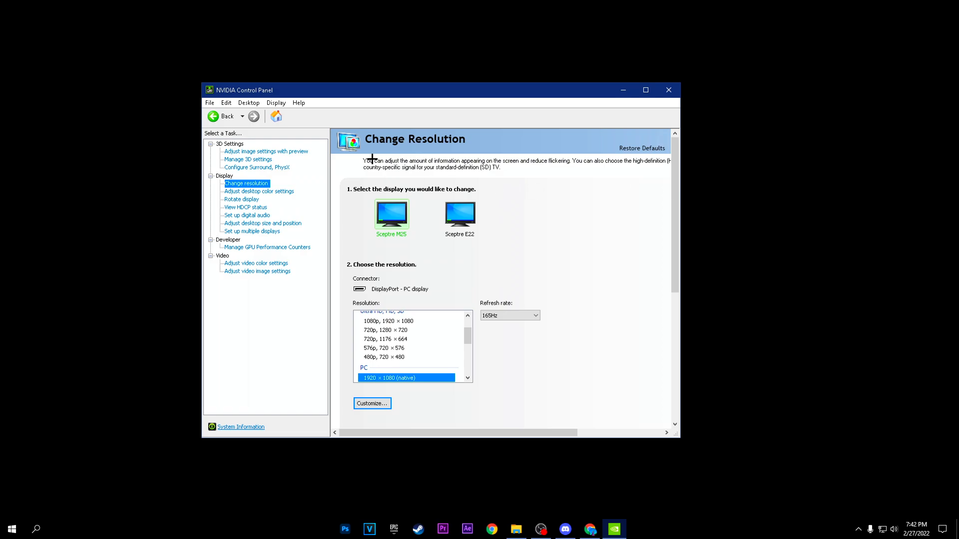
mouse_move(372, 159)
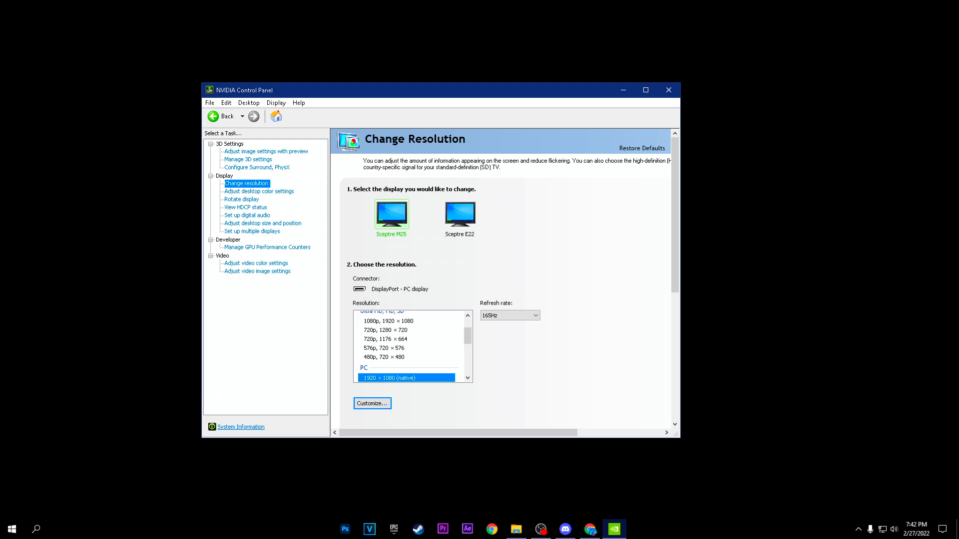
mouse_move(646, 257)
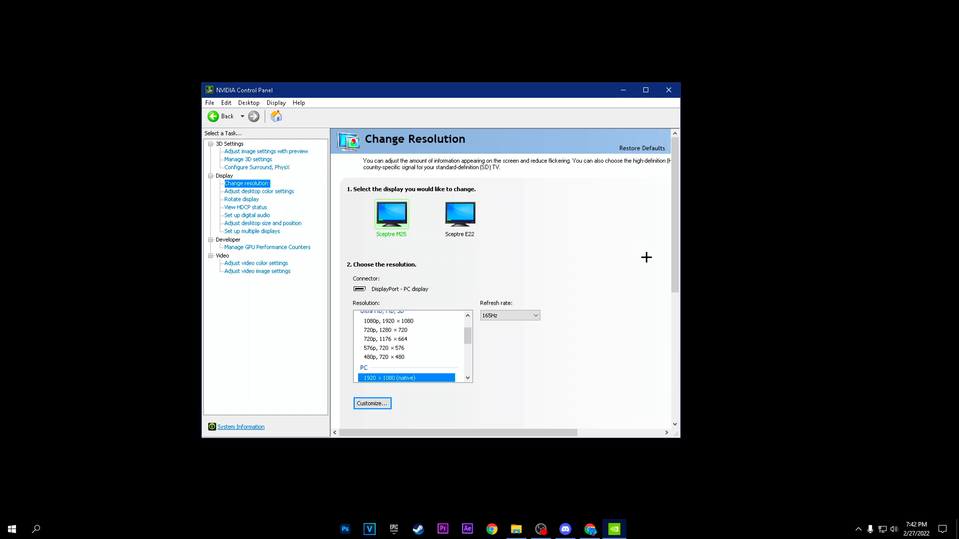
mouse_move(502, 230)
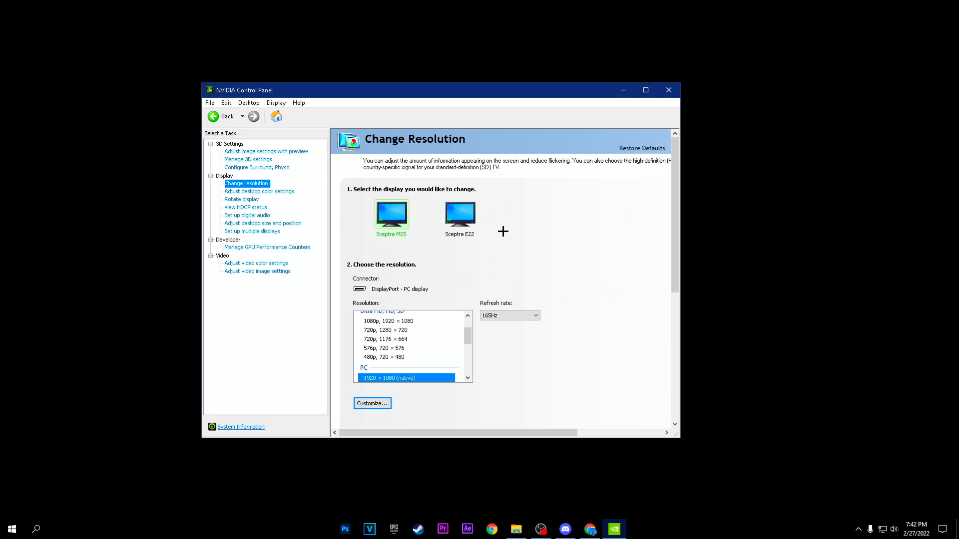
mouse_move(544, 233)
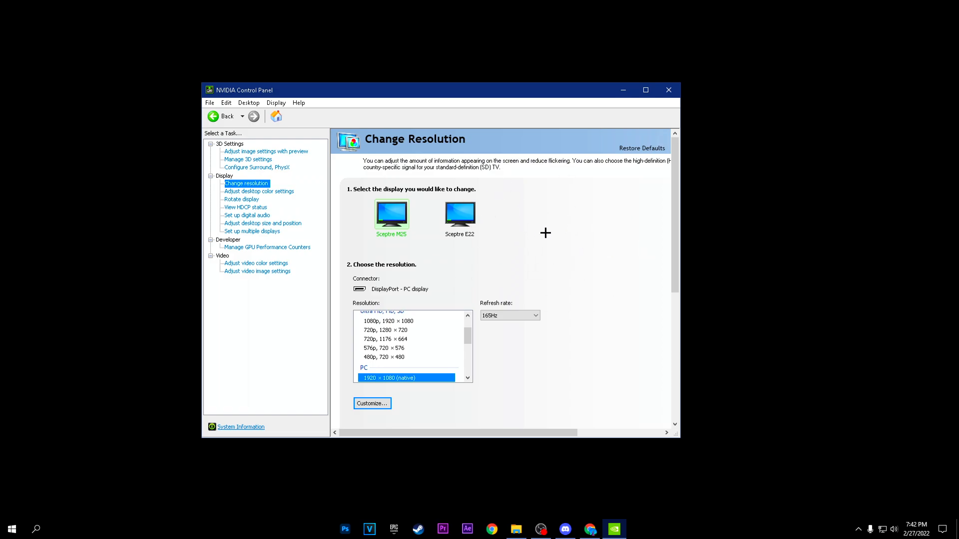
scroll(up, 3)
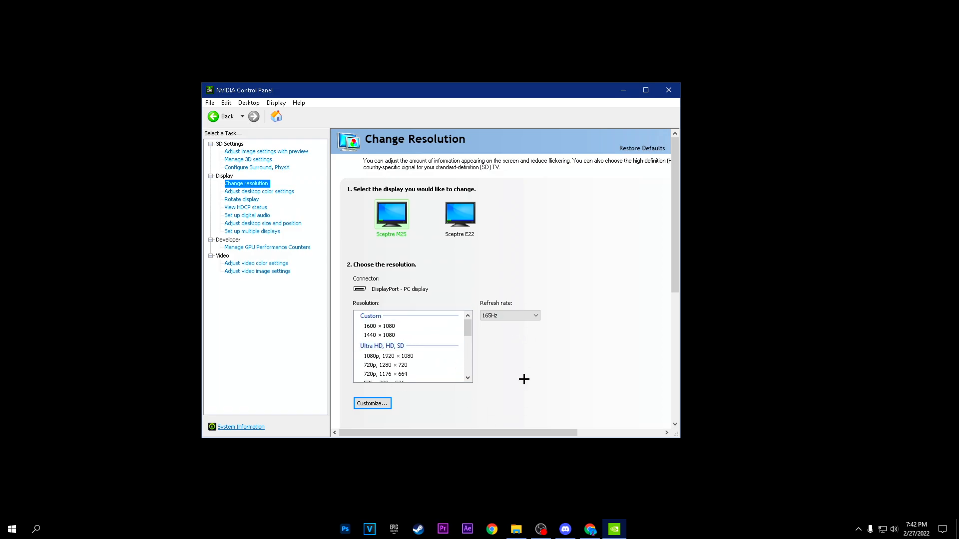
mouse_move(569, 338)
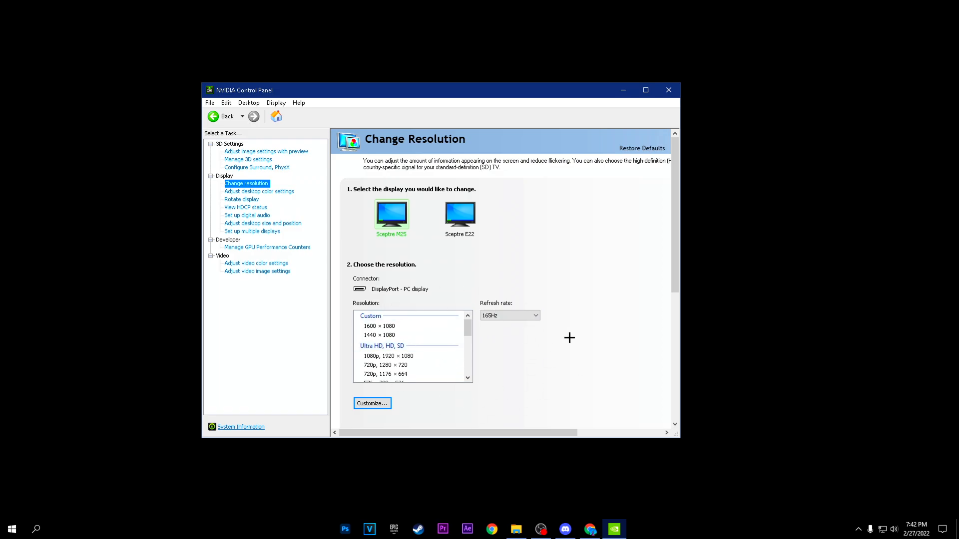